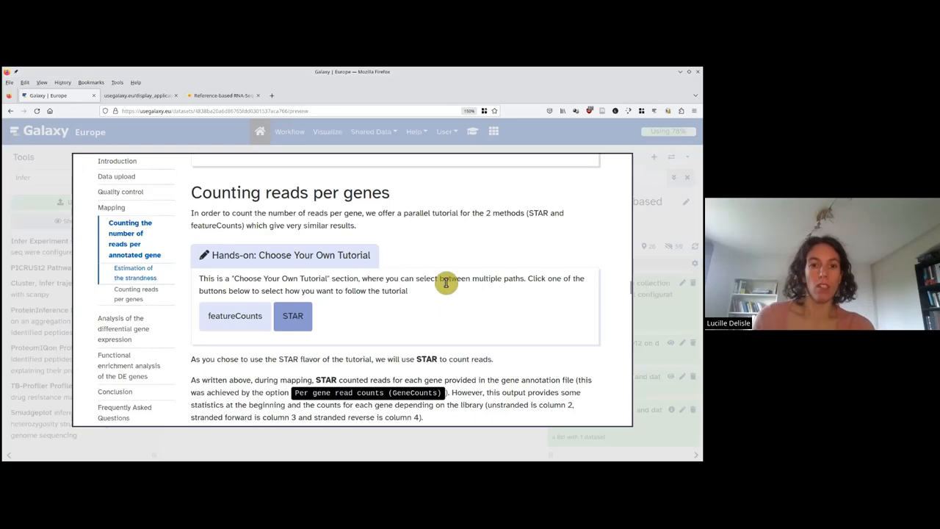
Open 'RNA STAR on collection 26: reads per gene' and view GSM461177_untreat_paired's counts.
scroll(down, 3)
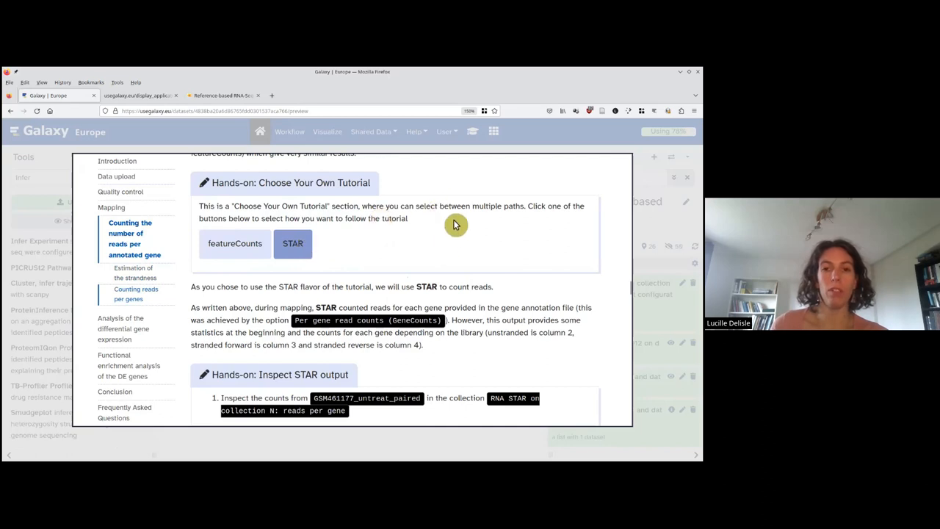
scroll(down, 3)
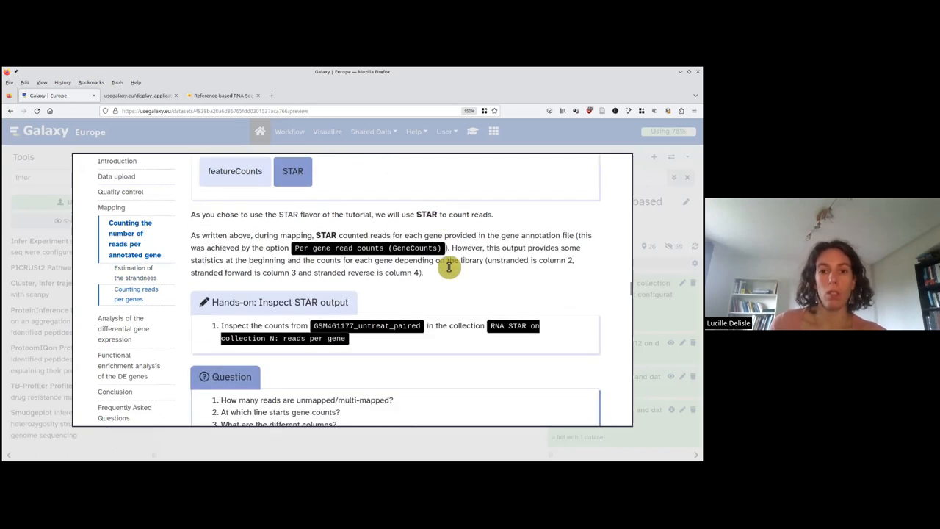
mouse_move(435, 287)
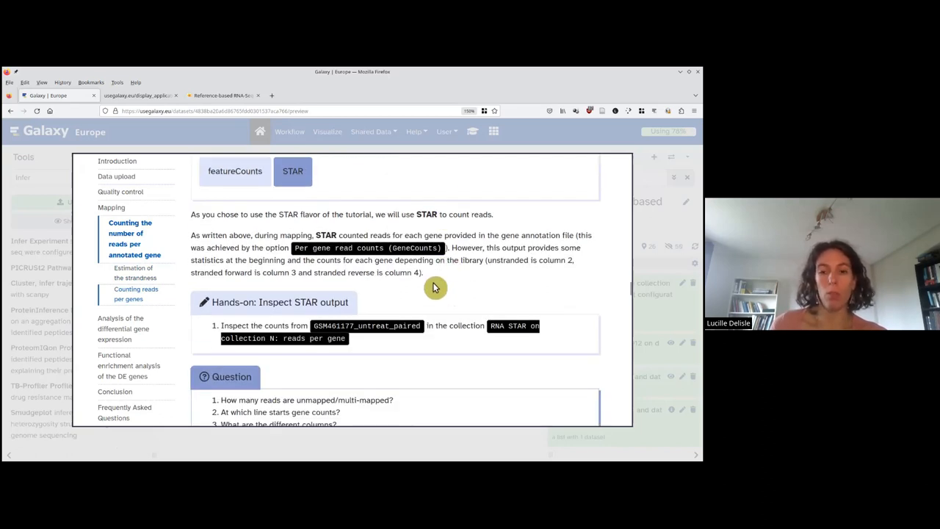
mouse_move(408, 253)
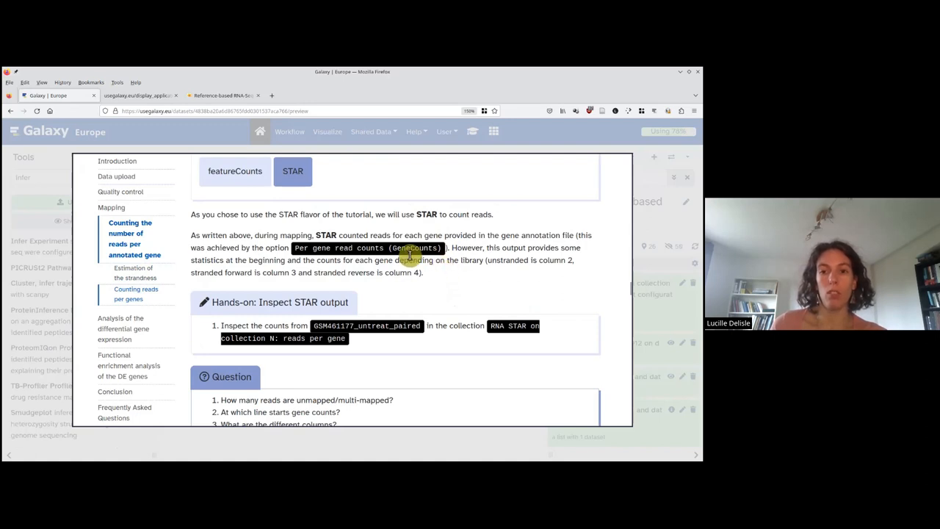
scroll(down, 3)
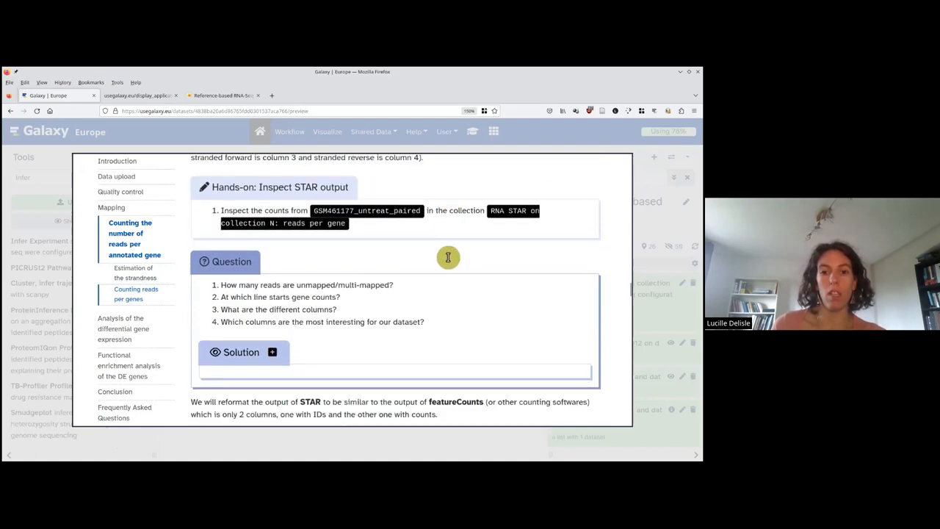
scroll(down, 3)
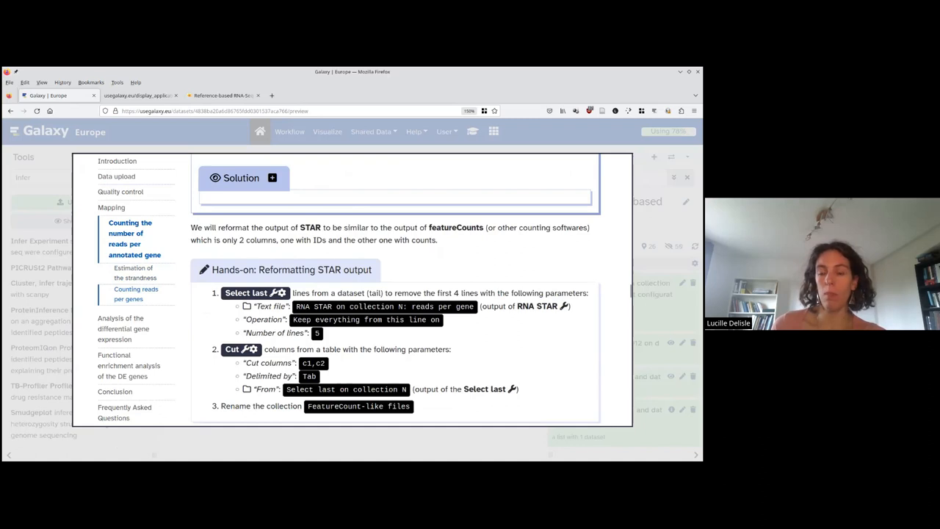
mouse_move(441, 293)
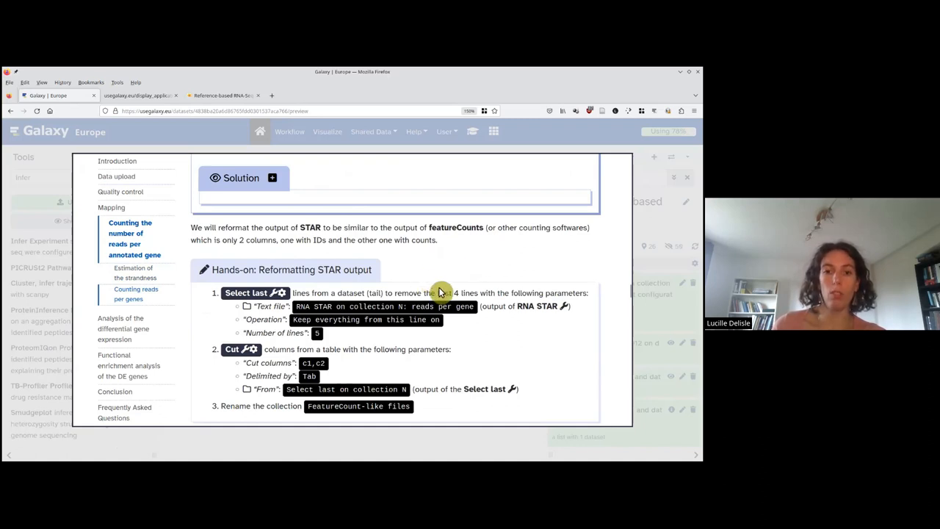
mouse_move(485, 267)
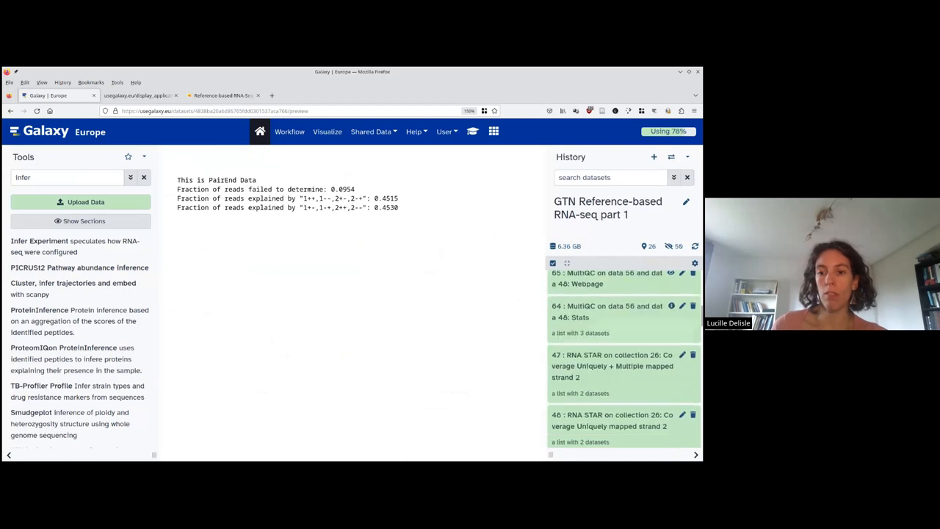
scroll(down, 3)
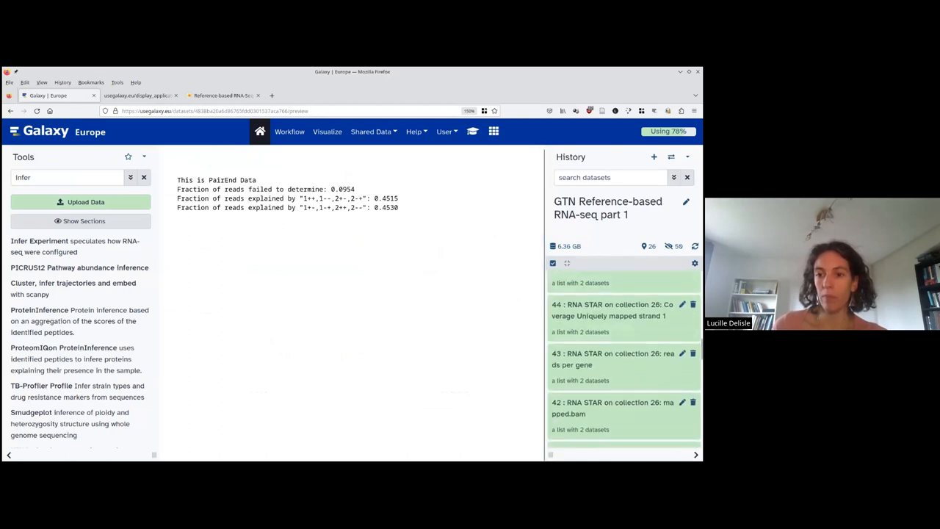
click(613, 359)
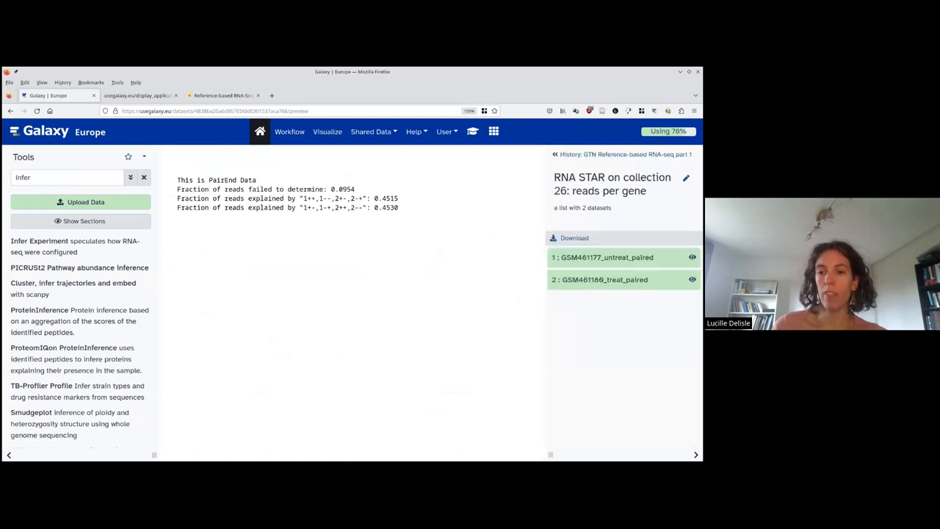
click(603, 257)
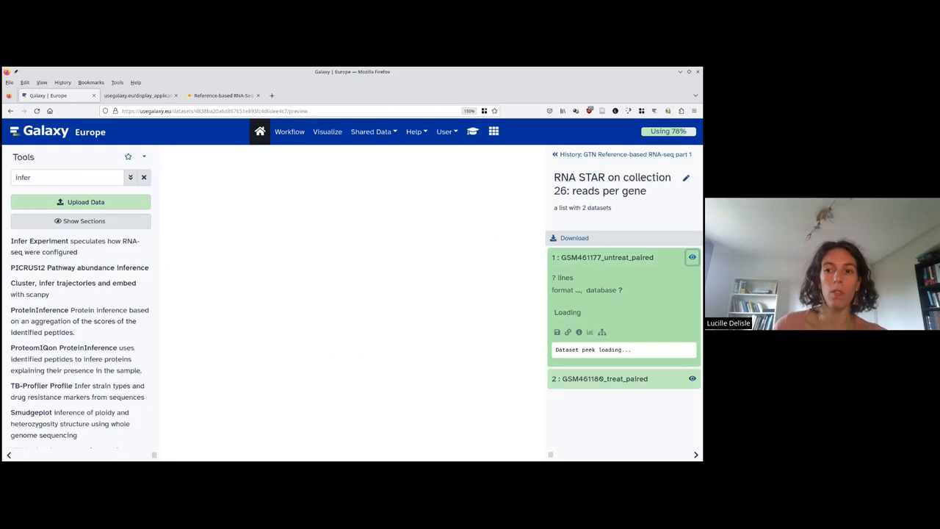
mouse_move(338, 262)
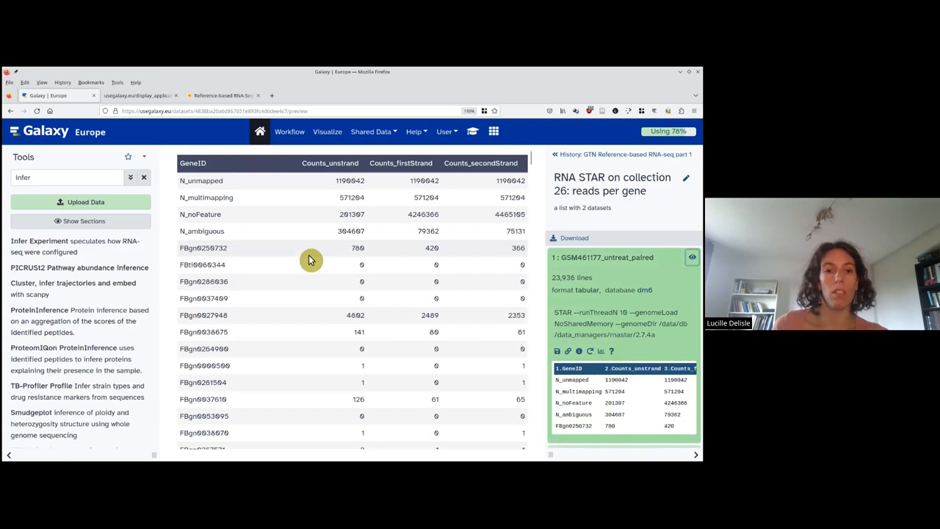
mouse_move(211, 200)
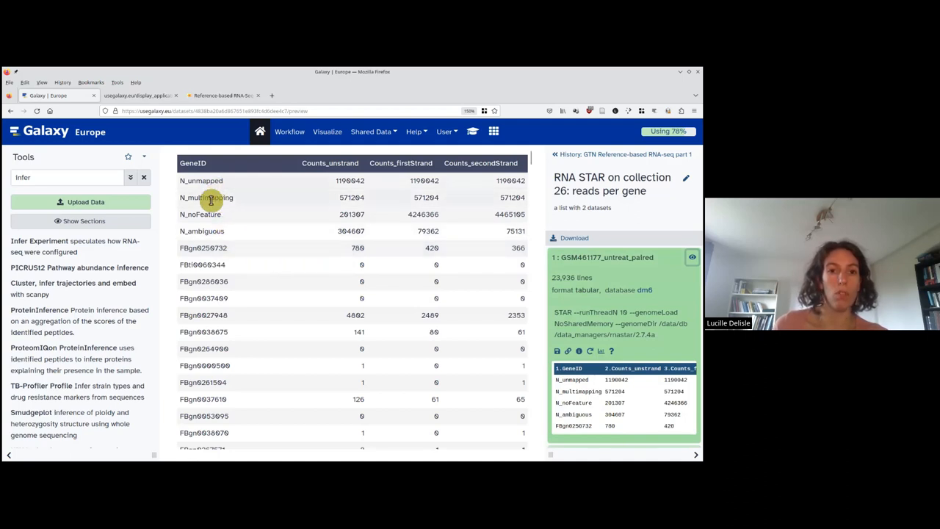
mouse_move(215, 231)
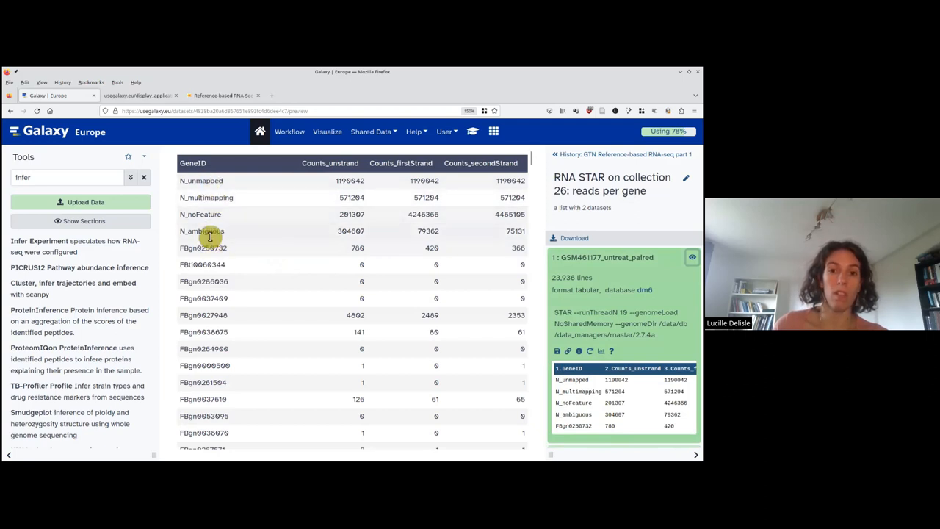
mouse_move(349, 190)
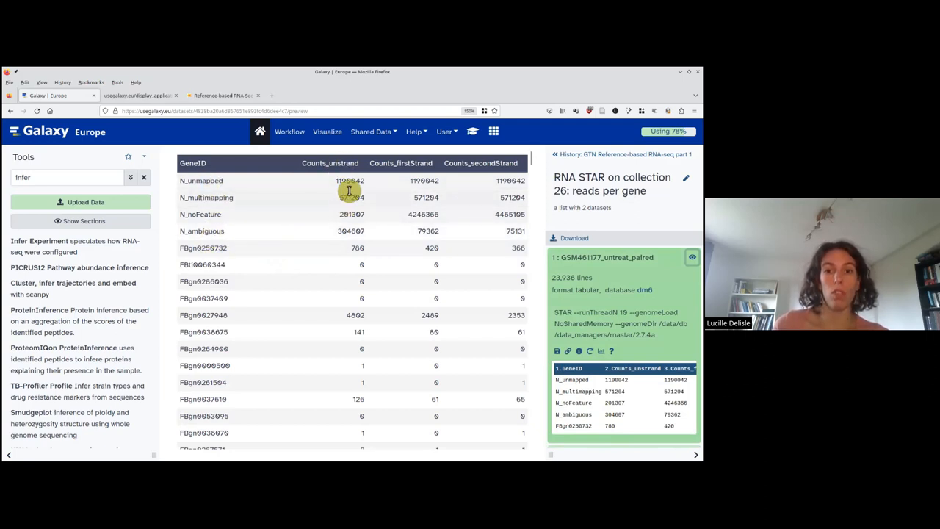
mouse_move(435, 176)
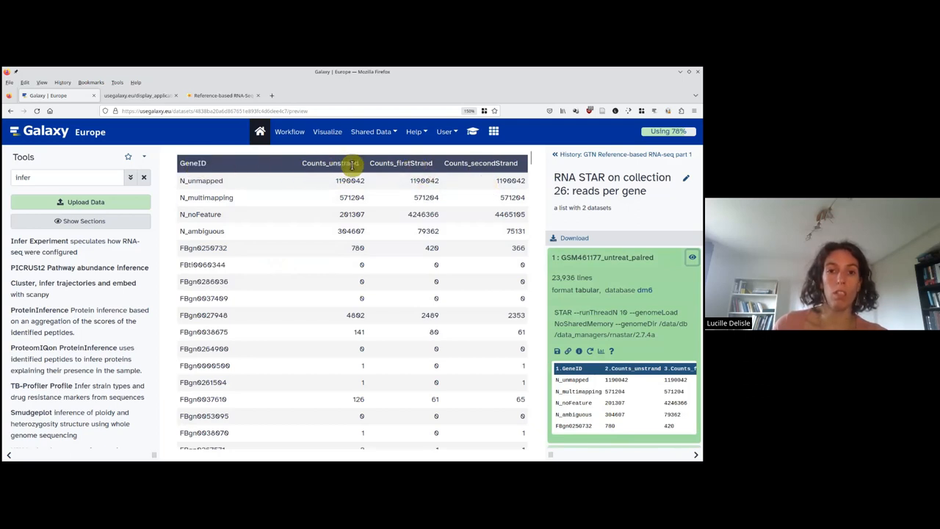
mouse_move(228, 253)
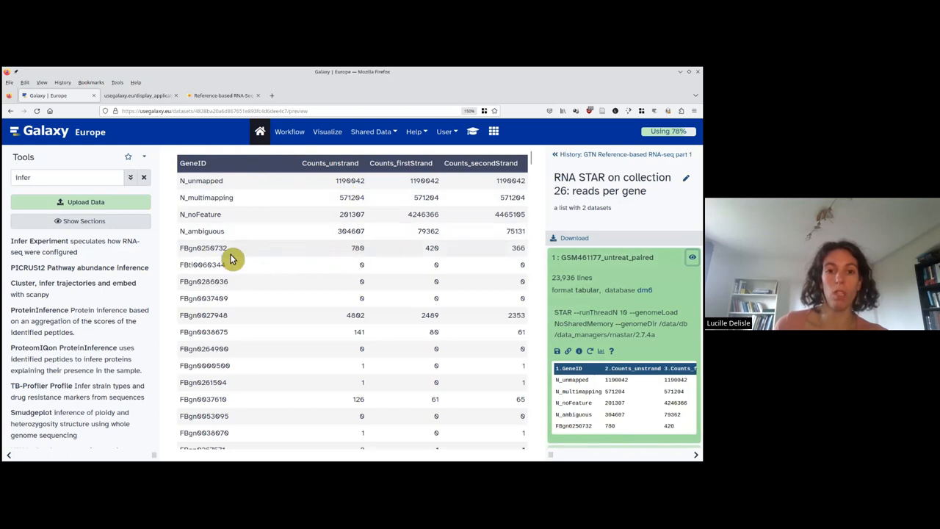
mouse_move(222, 197)
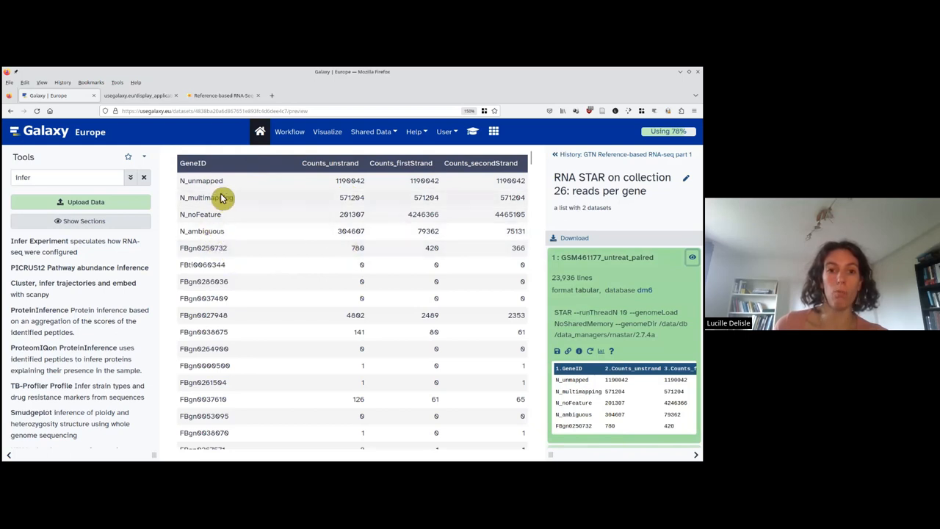
mouse_move(213, 233)
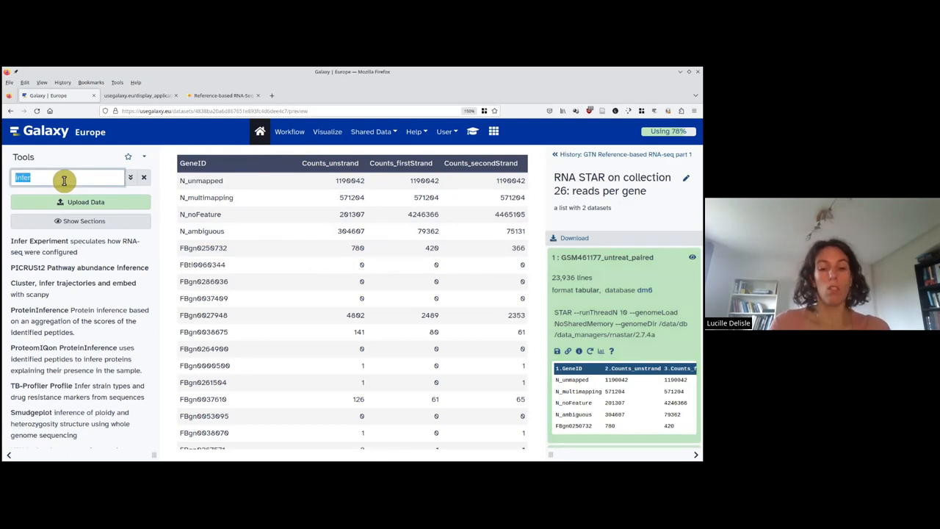
Search 'tail' and open the 'Select last lines from a dataset (tail)' tool.
text(tail)
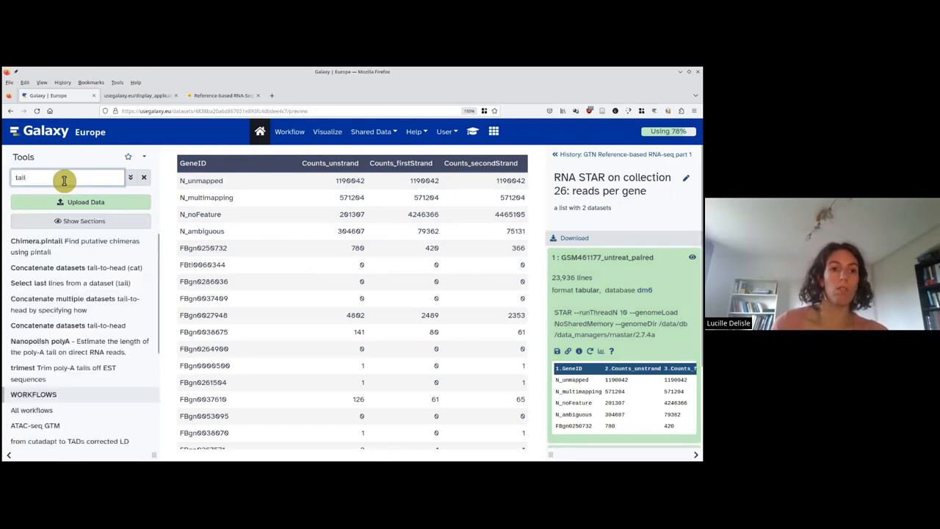
mouse_move(31, 288)
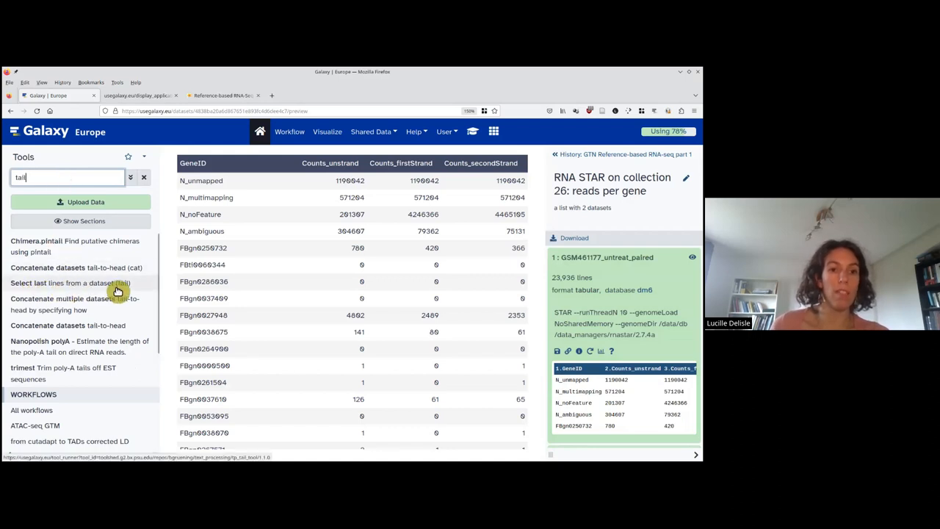
click(71, 282)
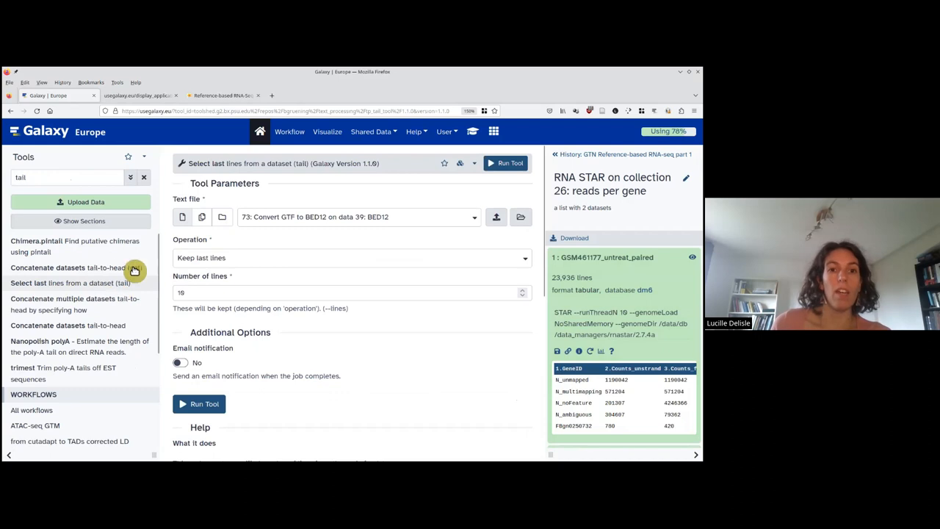
mouse_move(220, 217)
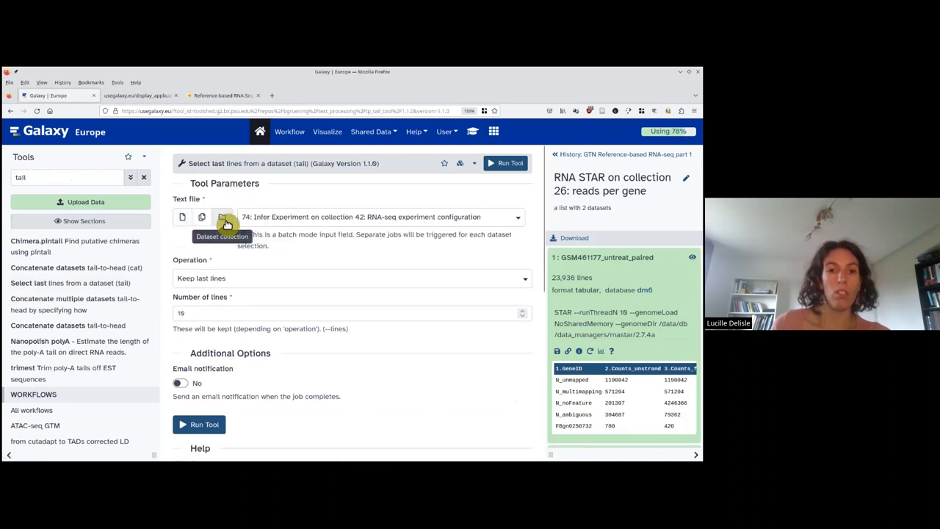
mouse_move(275, 221)
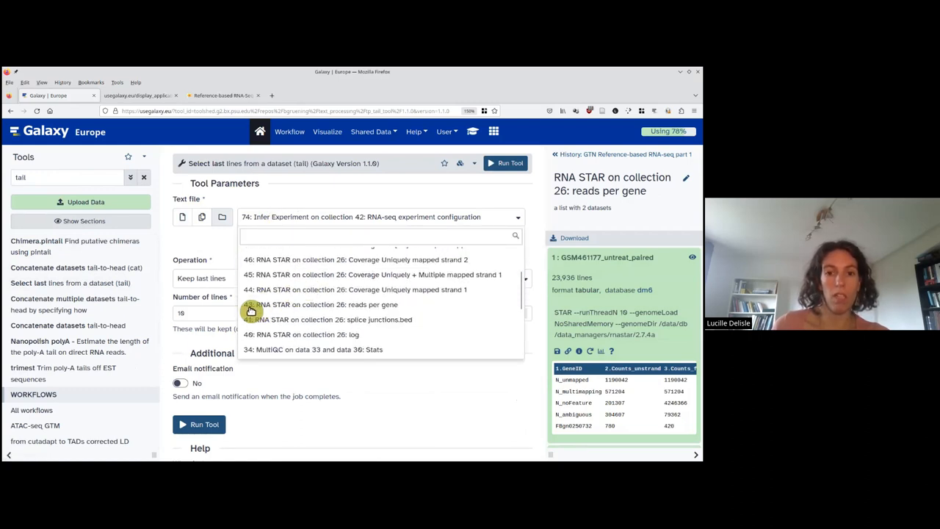
mouse_move(344, 304)
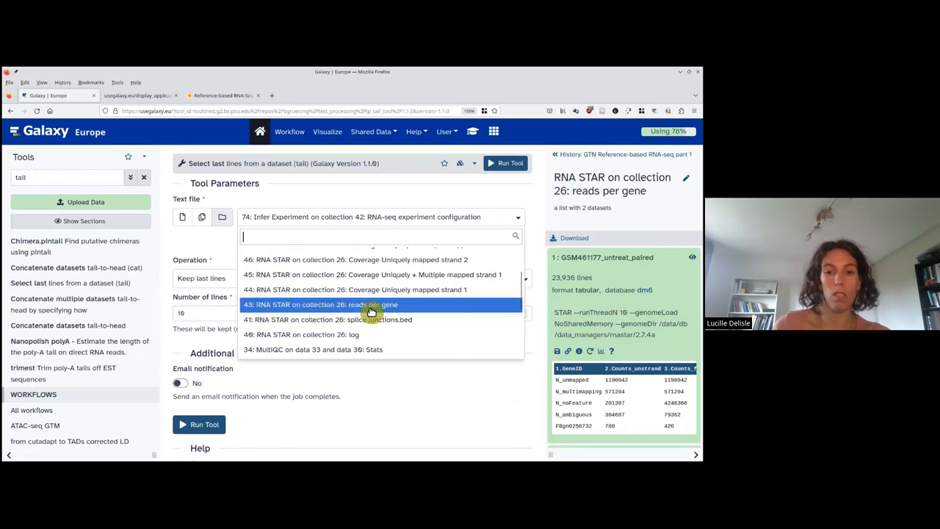
Run Select last on collection 43, keeping everything from line 5 on.
click(361, 304)
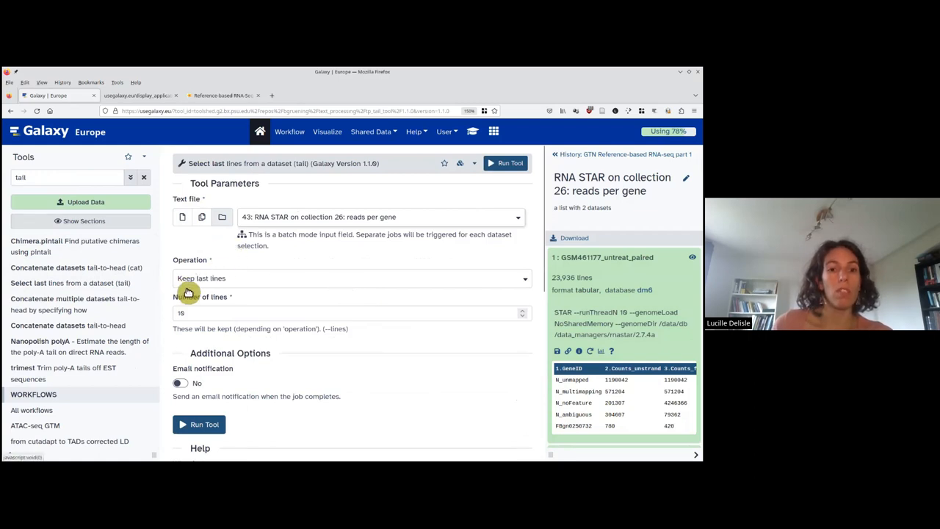
mouse_move(196, 287)
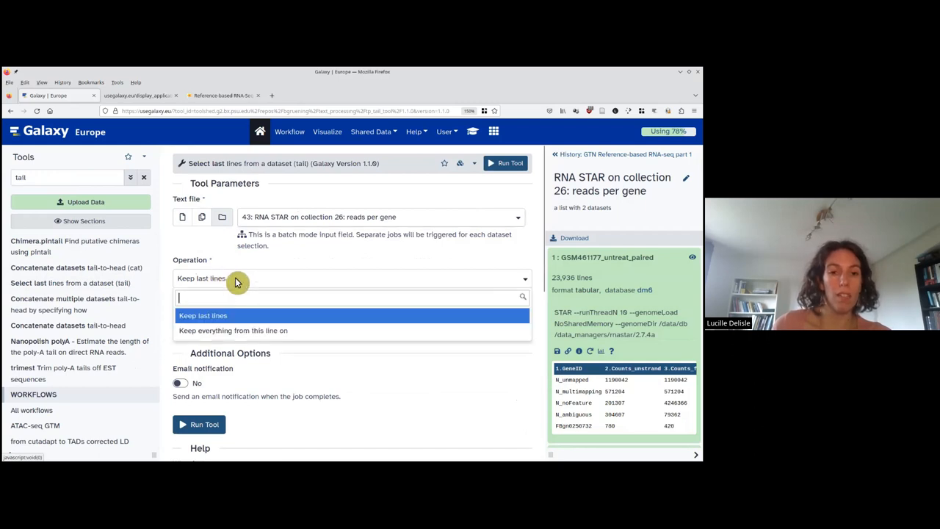
mouse_move(215, 329)
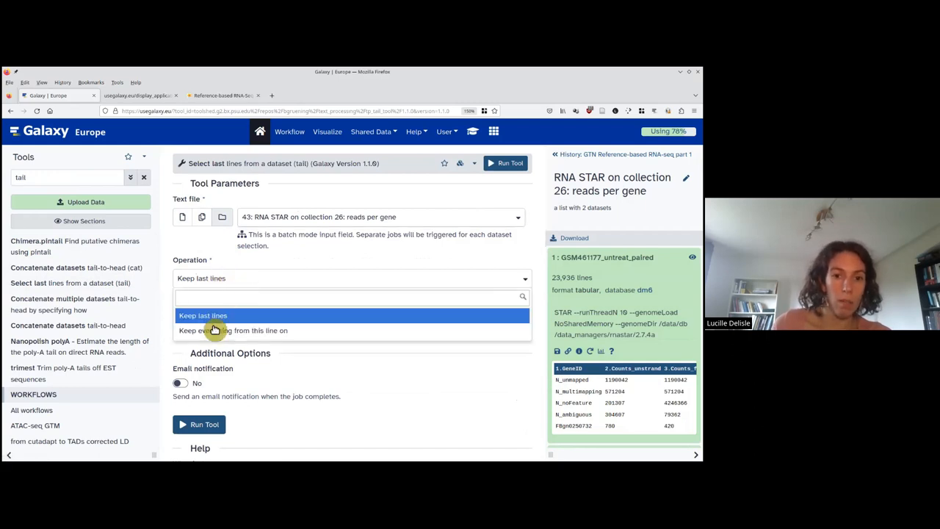
click(235, 330)
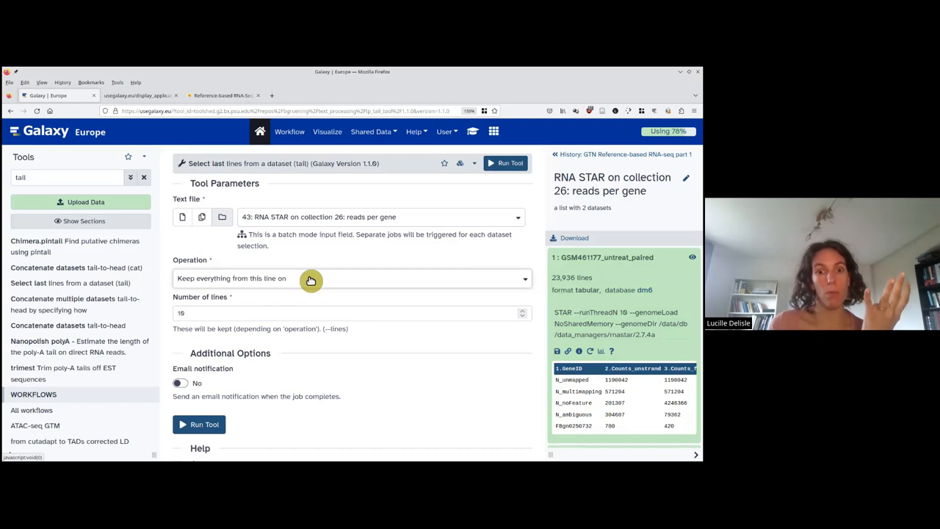
click(238, 314)
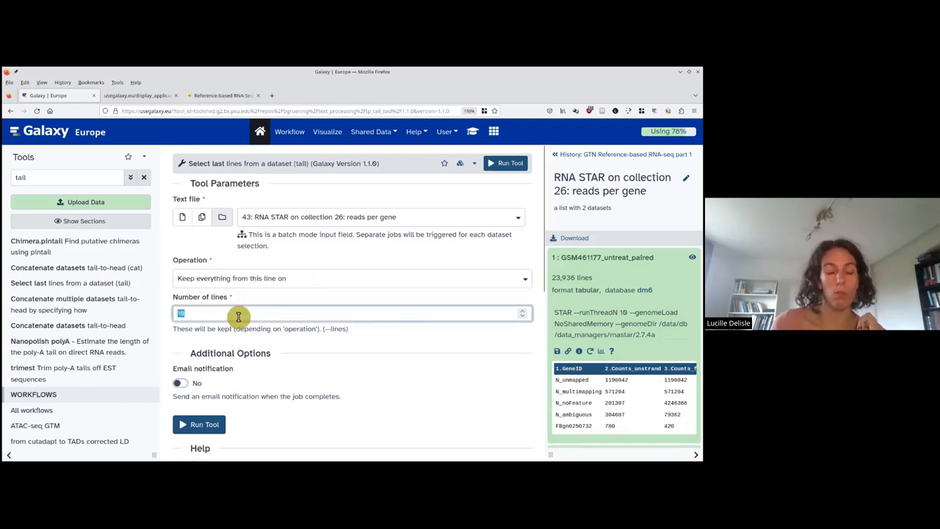
text(5)
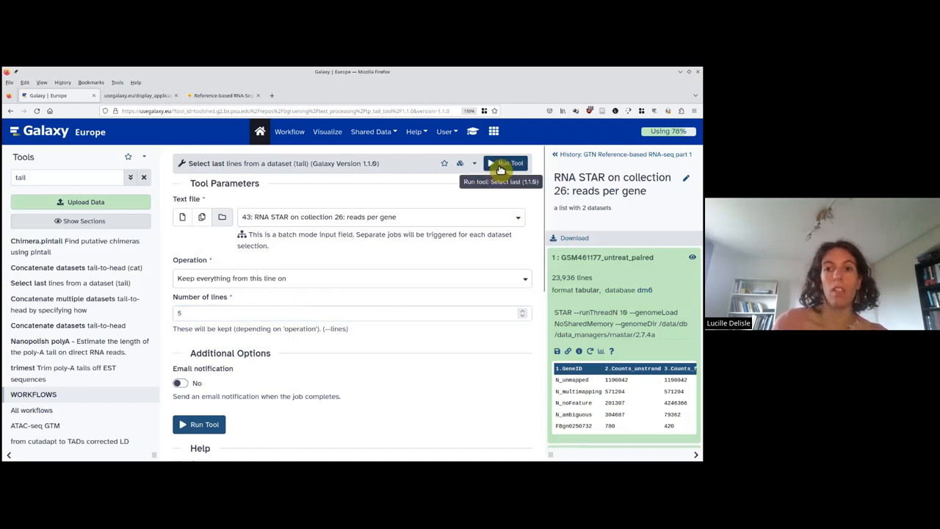
click(507, 163)
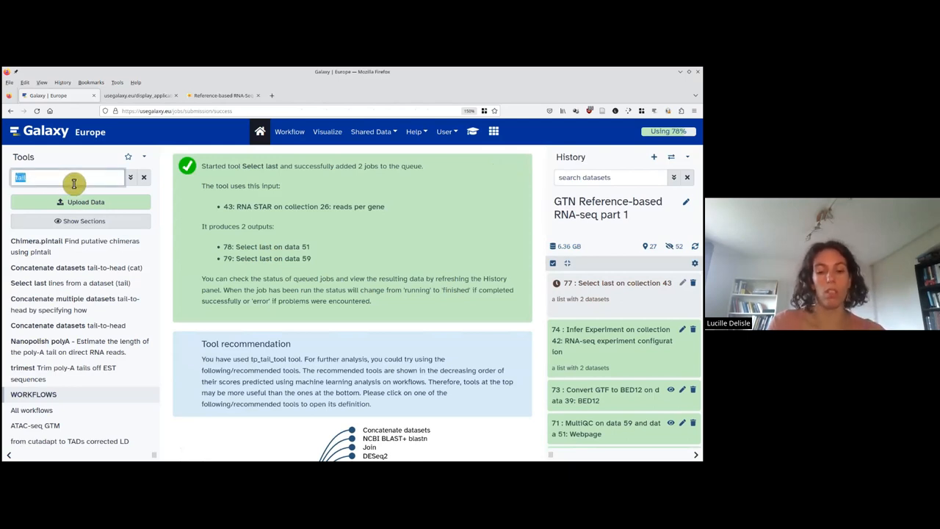
Search 'cut' and open the 'Cut columns from a table' tool.
text(cut)
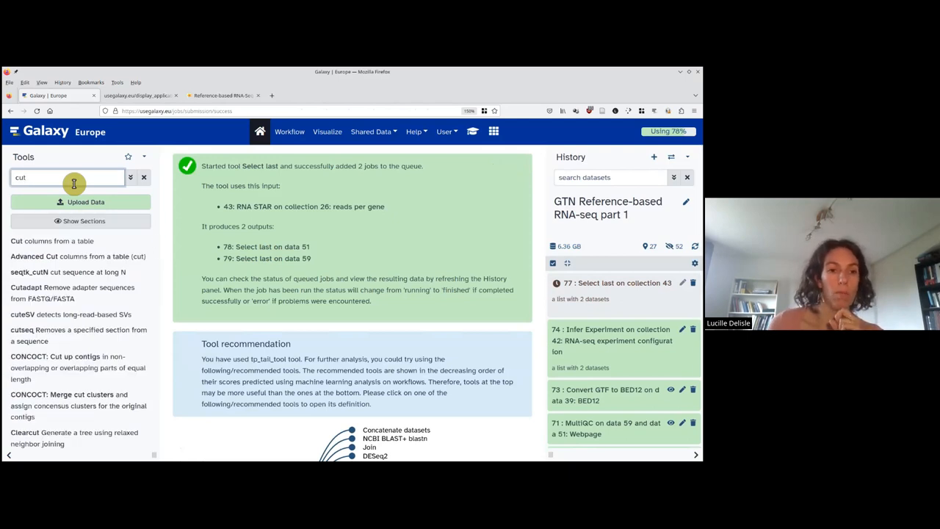
mouse_move(54, 246)
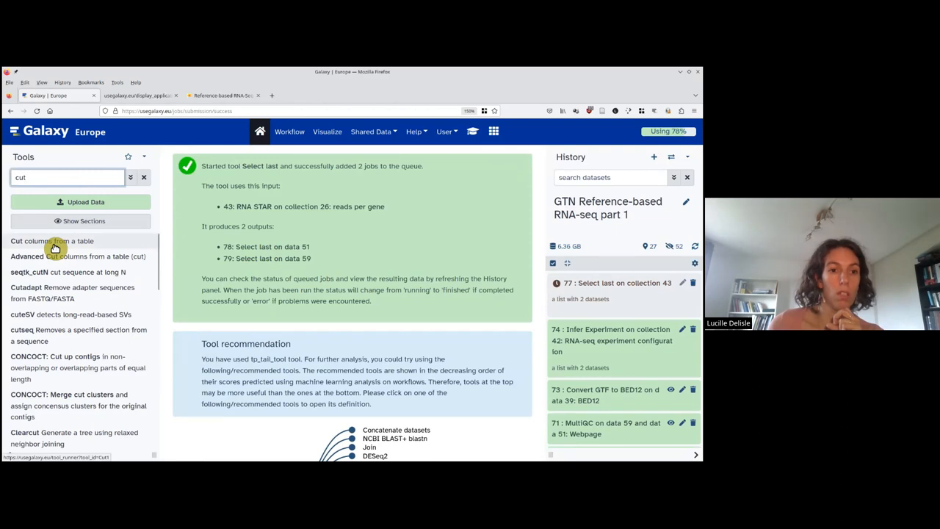
click(51, 240)
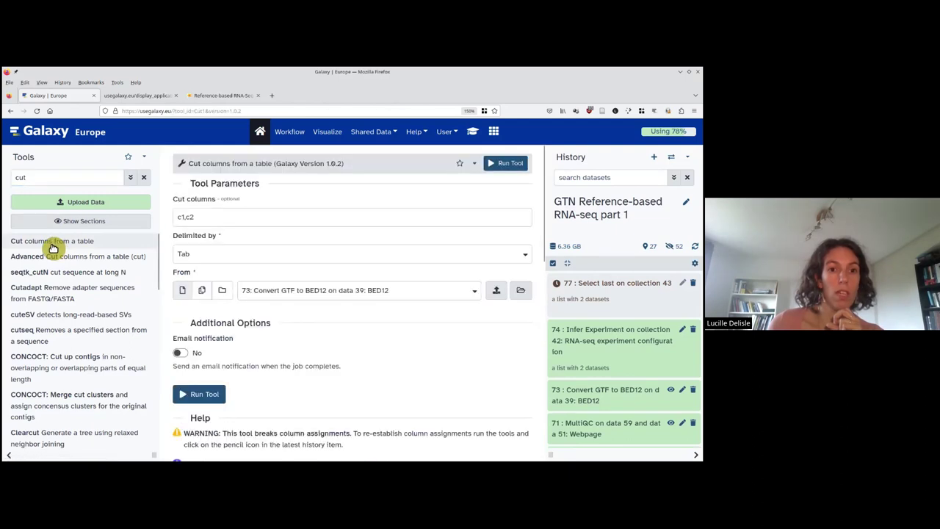
Run Cut keeping columns c1,c2 on dataset collection 77.
click(195, 217)
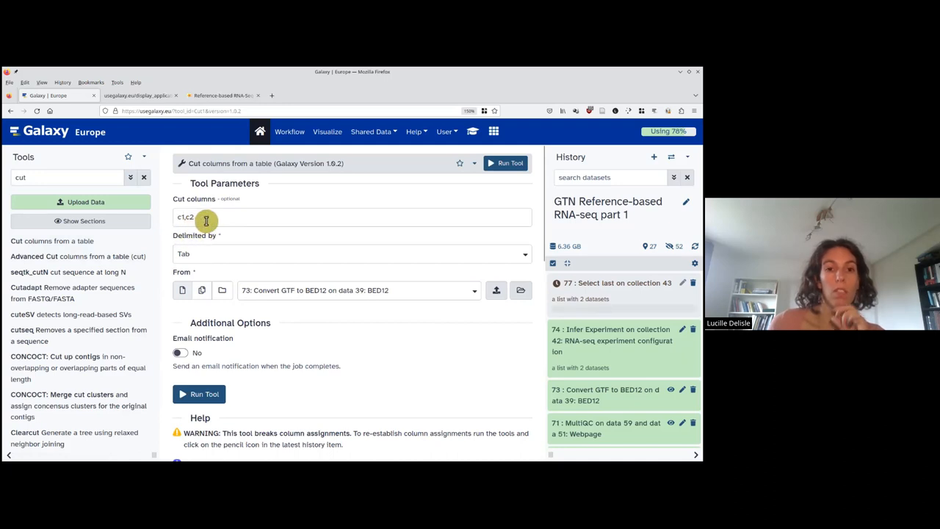
mouse_move(221, 216)
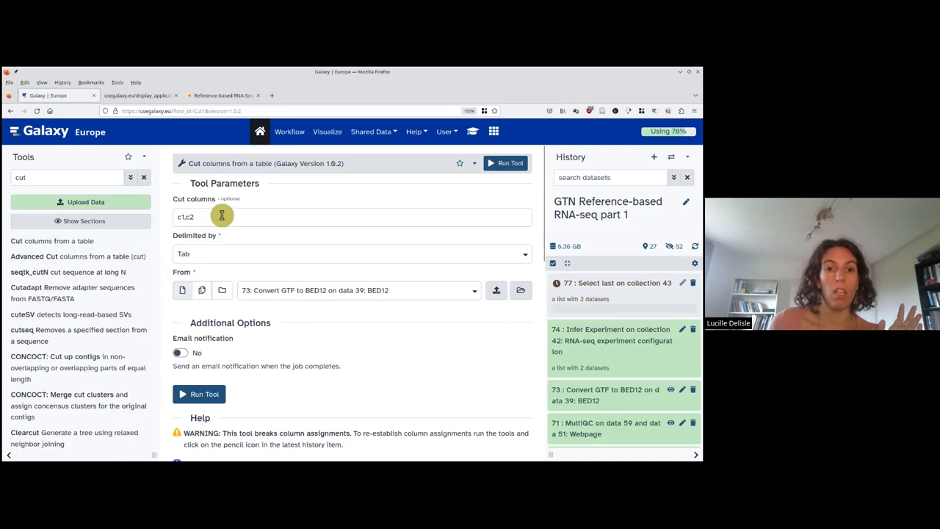
mouse_move(445, 243)
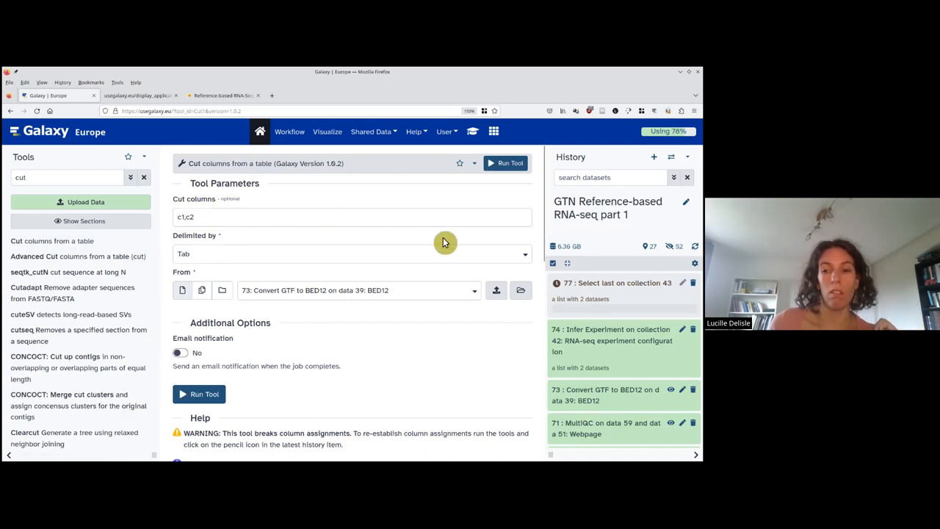
mouse_move(270, 241)
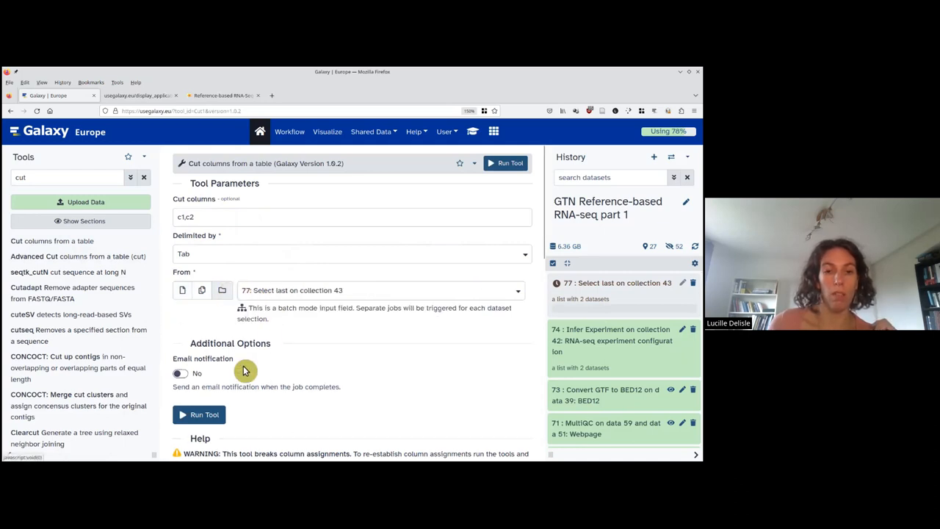
click(198, 414)
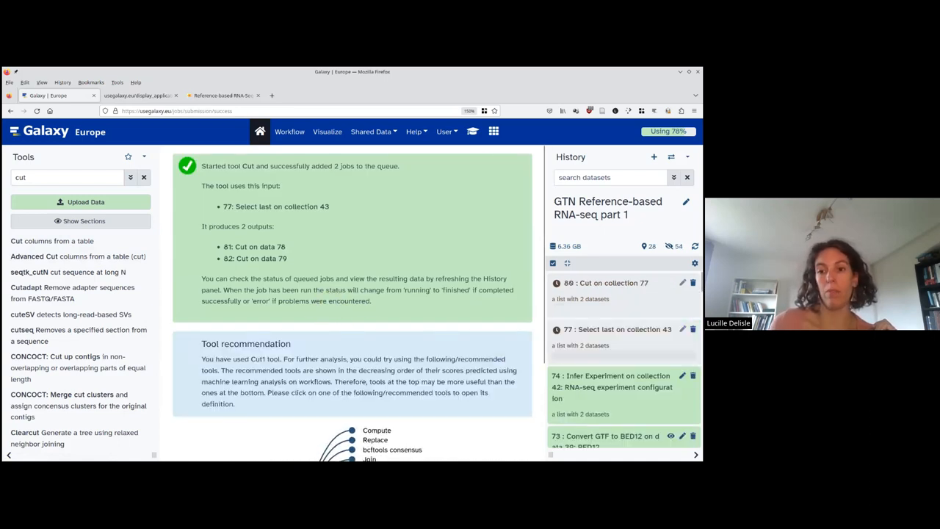
mouse_move(444, 284)
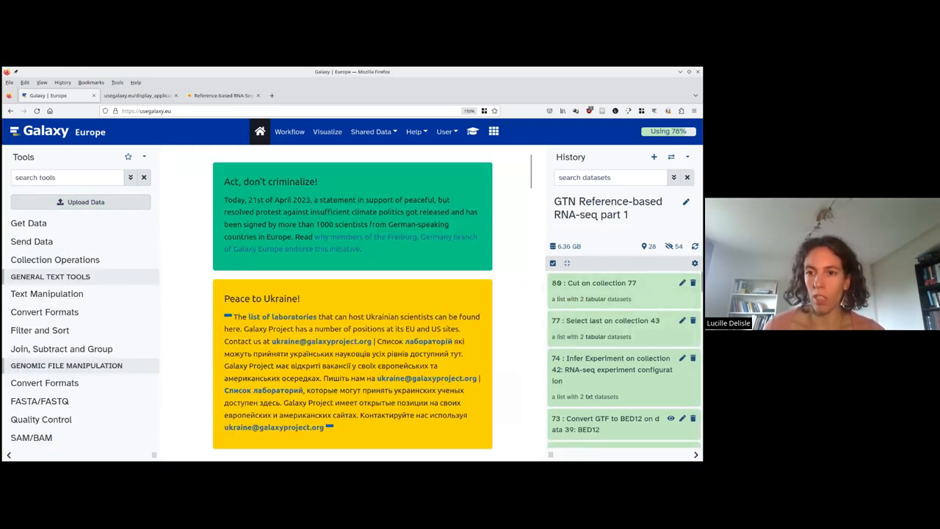
Open the 'Cut on collection 77' collection in the history.
click(594, 283)
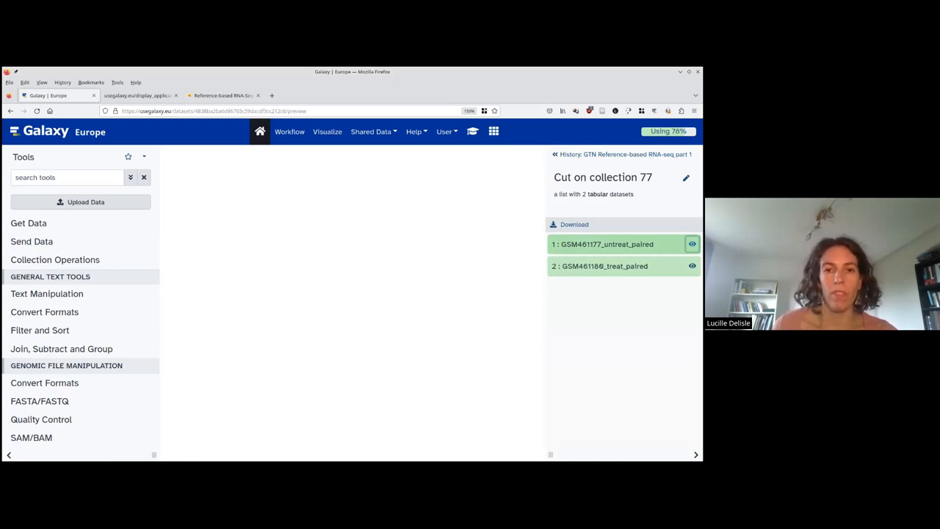
click(691, 244)
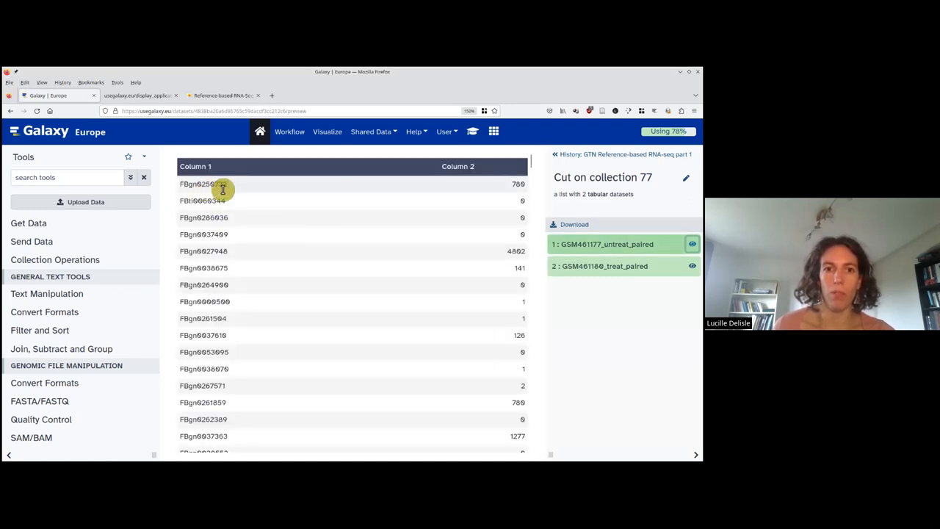
mouse_move(242, 193)
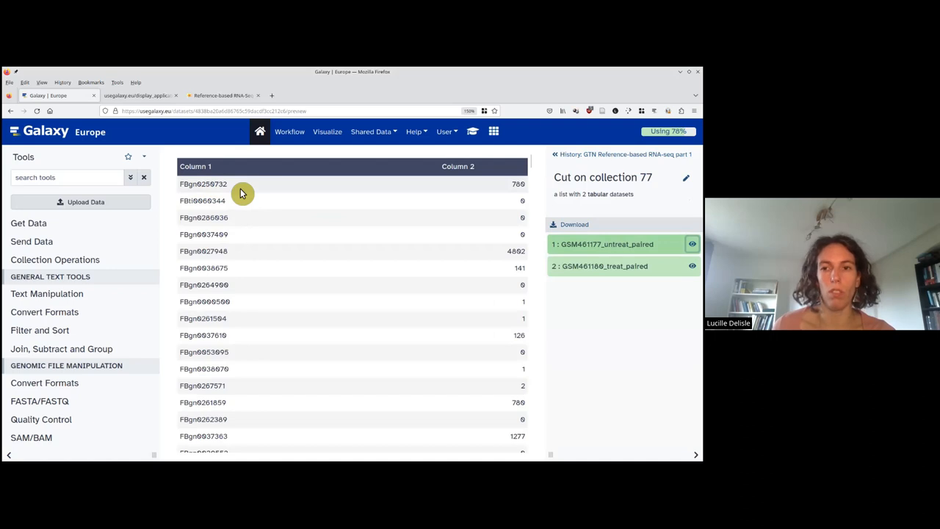
mouse_move(407, 190)
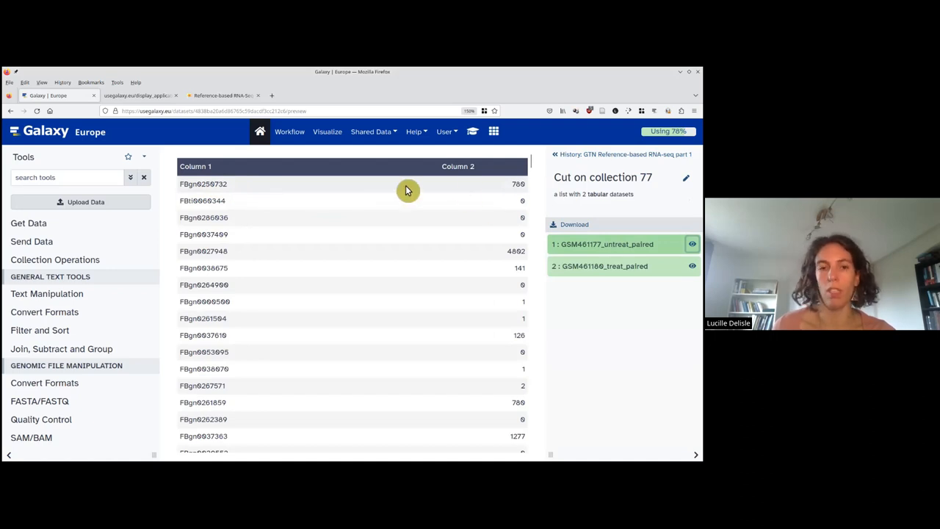
mouse_move(330, 177)
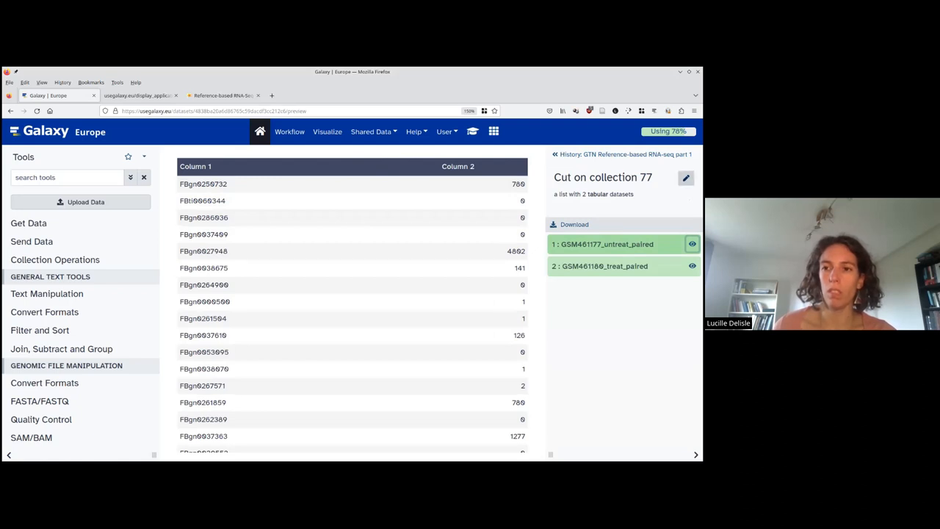
Rename the Cut output collection to 'FeatureCount-like files' and save.
click(685, 177)
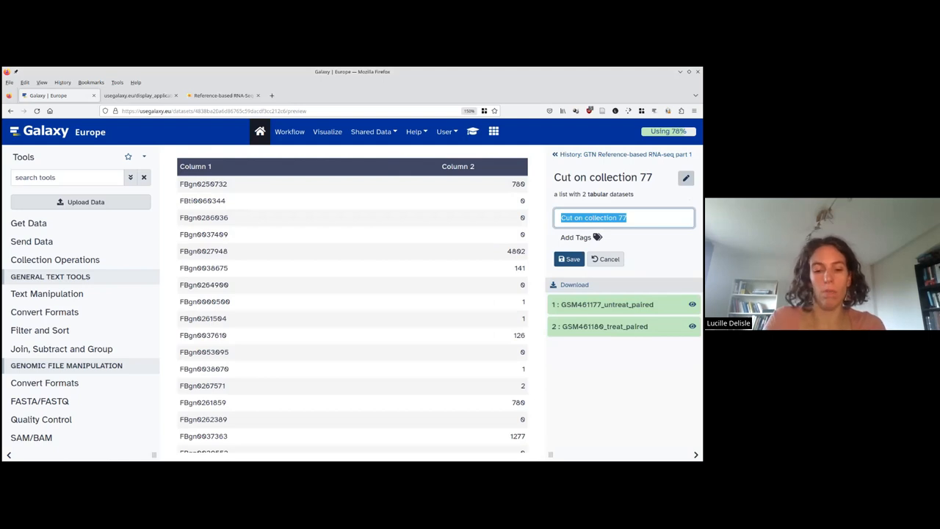
text(FeatureCount-like files)
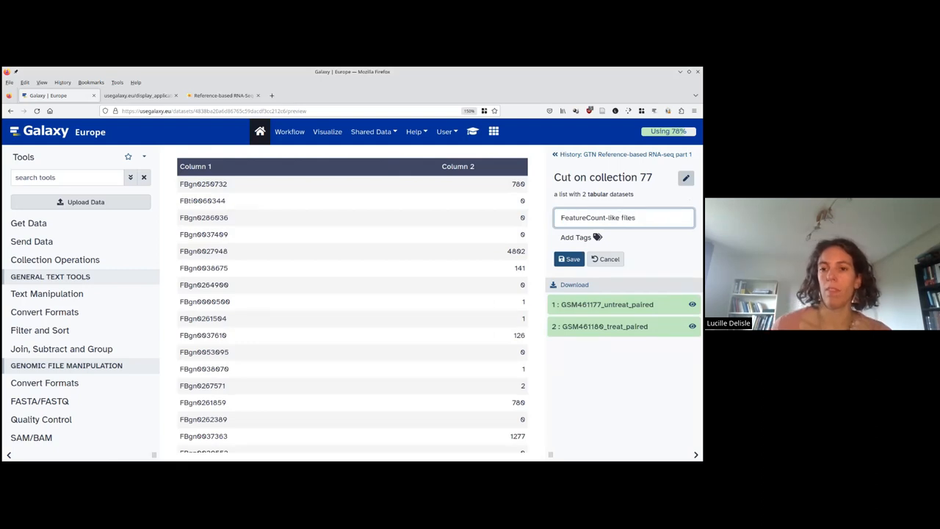
click(569, 258)
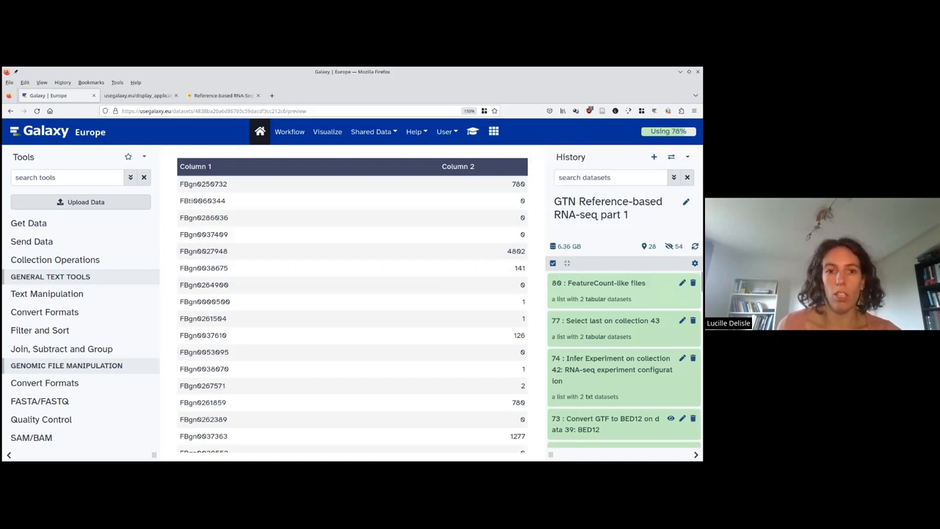
click(66, 177)
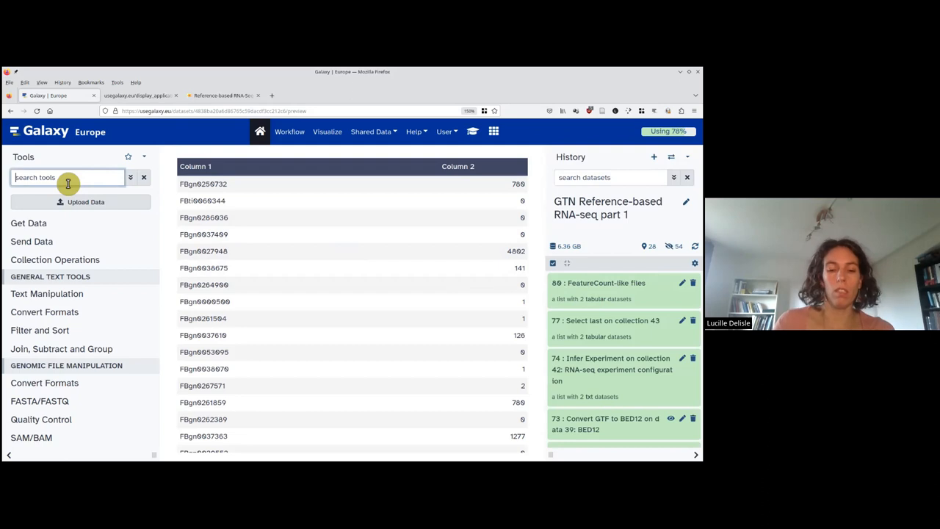
Open 'Gene length and GC content from GTF and FASTA file' at version 0.1.2.
text(gene length)
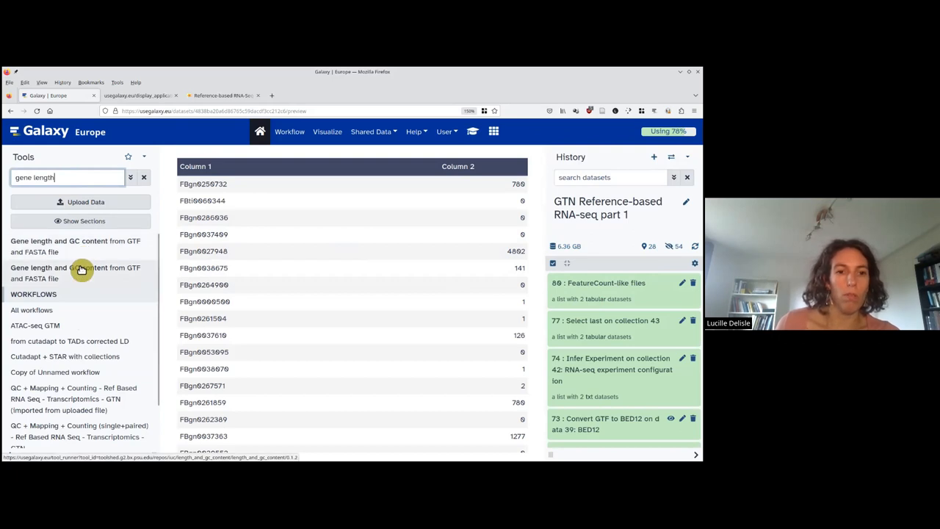
click(74, 246)
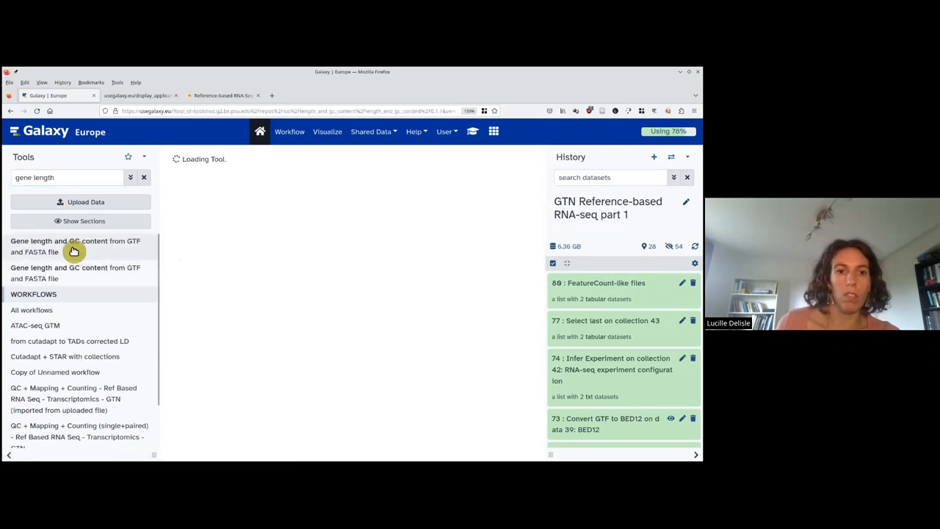
click(73, 246)
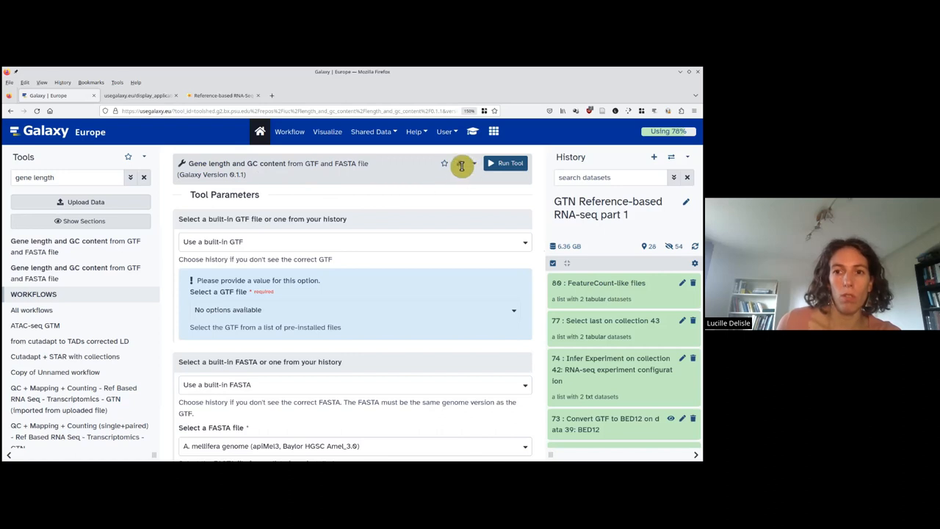
mouse_move(463, 163)
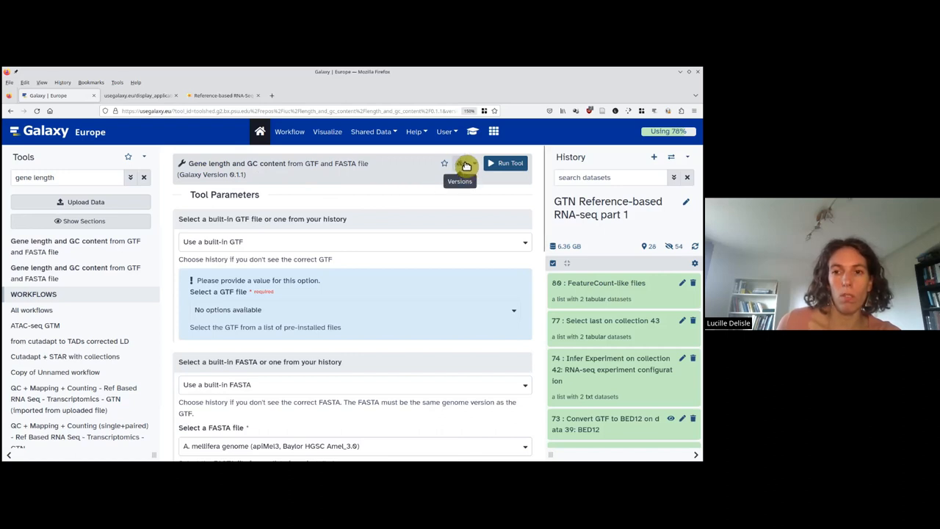
click(463, 163)
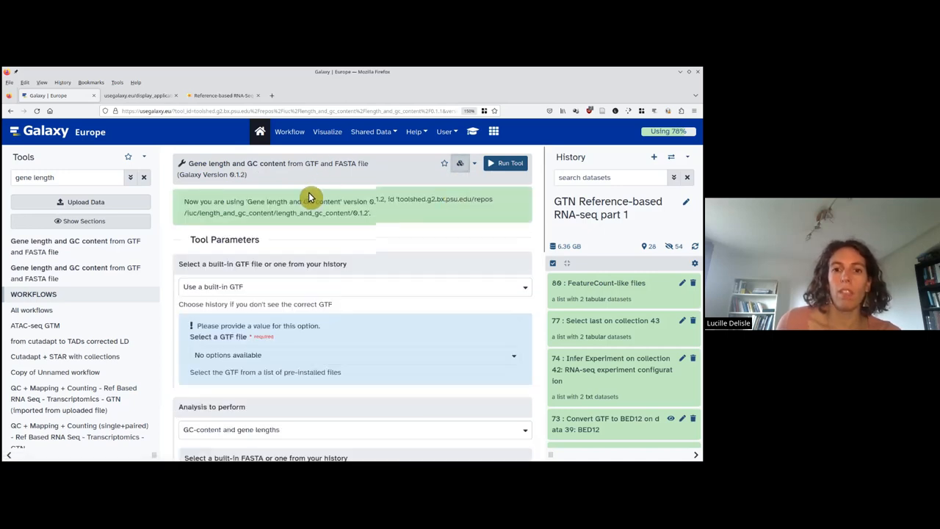
Run gene-lengths-only analysis using the history GTF dataset 39.
scroll(down, 3)
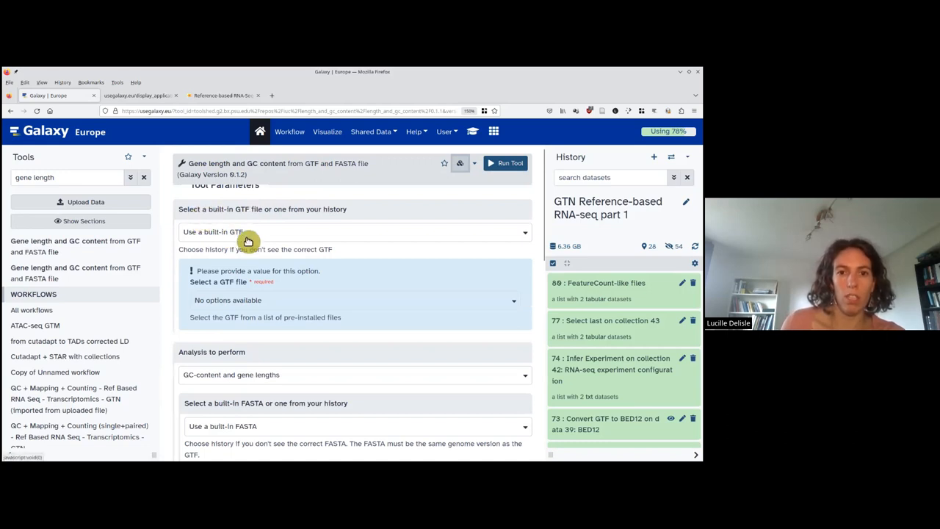
click(355, 231)
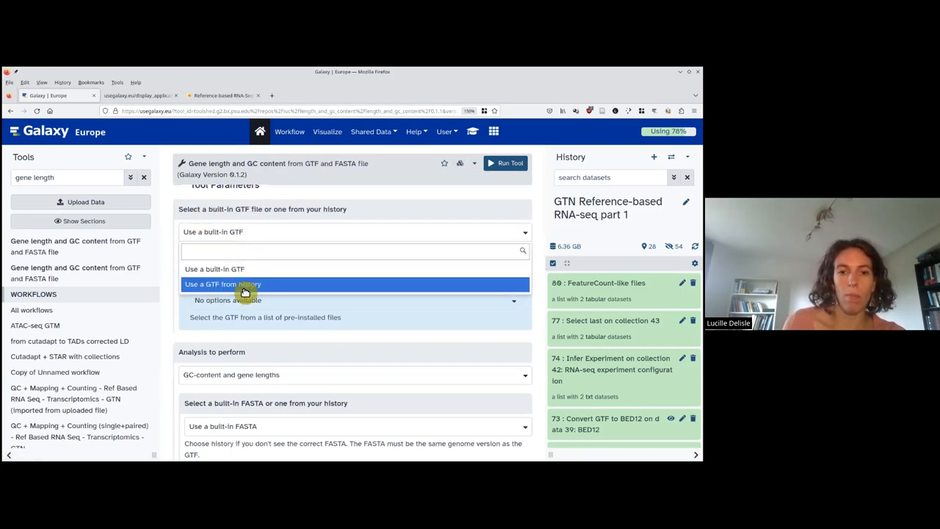
click(223, 284)
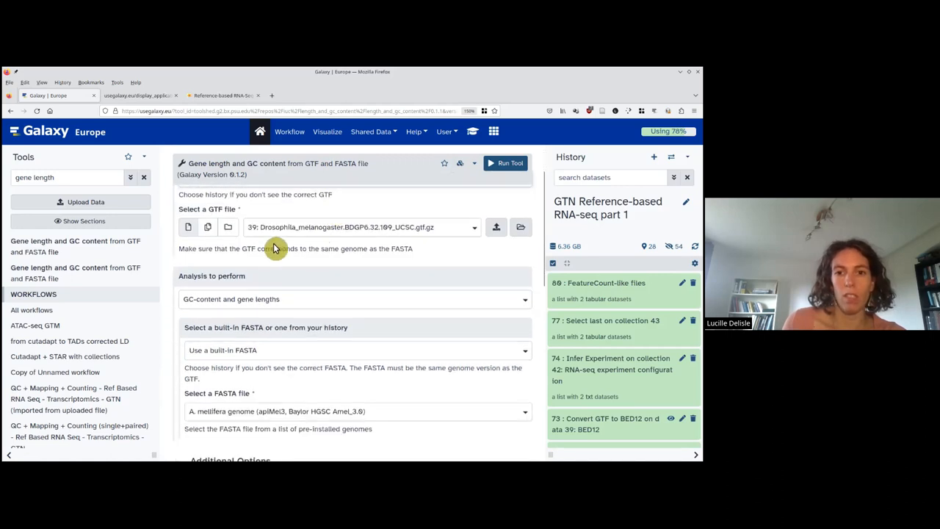
mouse_move(363, 248)
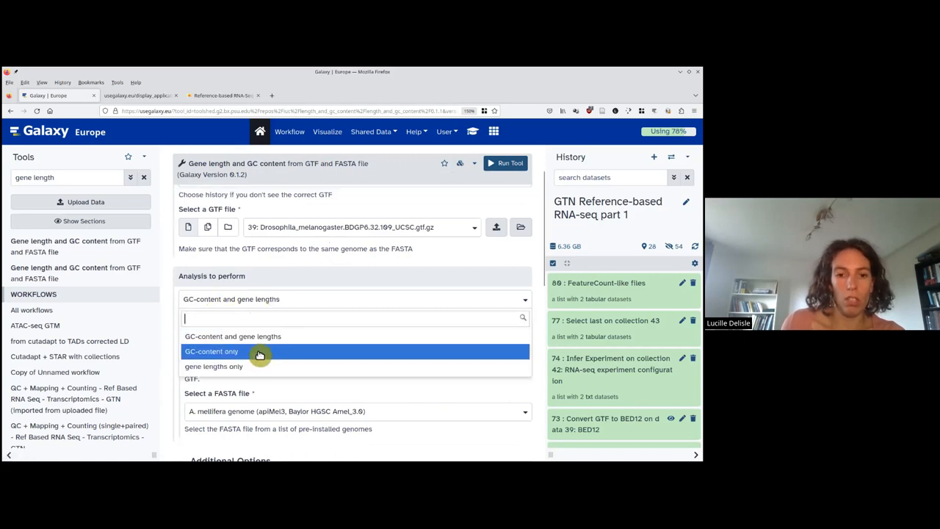
click(213, 366)
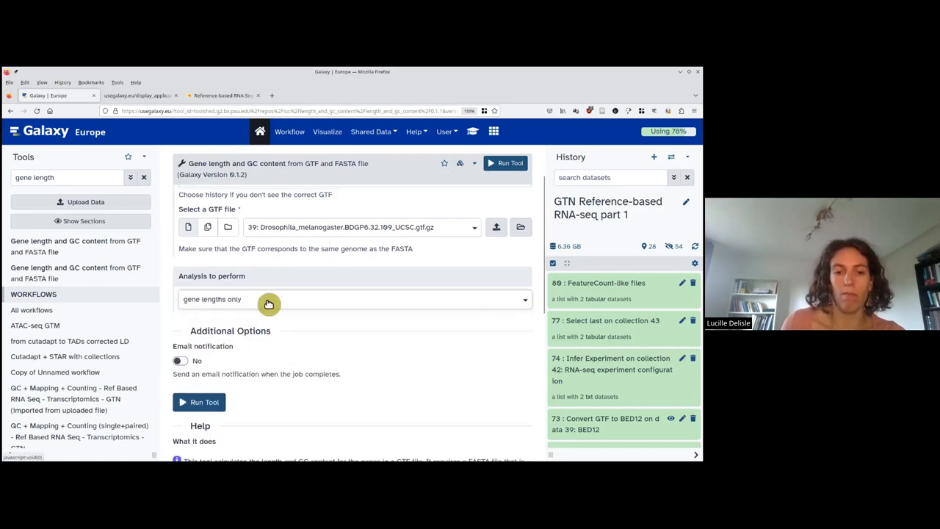
mouse_move(217, 408)
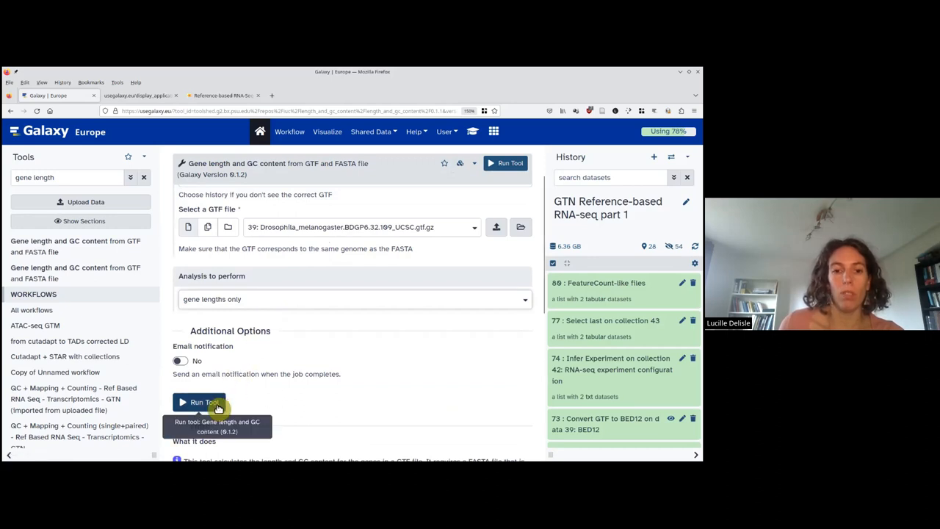
click(200, 402)
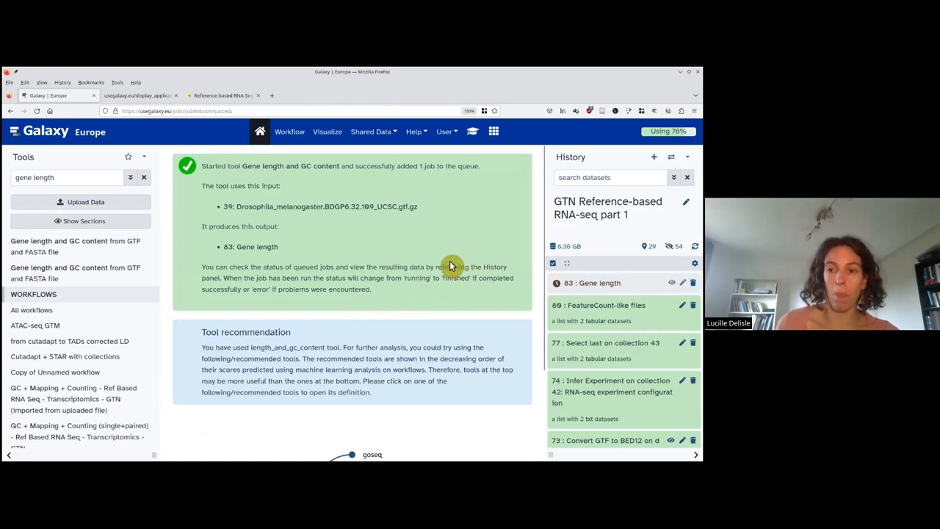
mouse_move(444, 238)
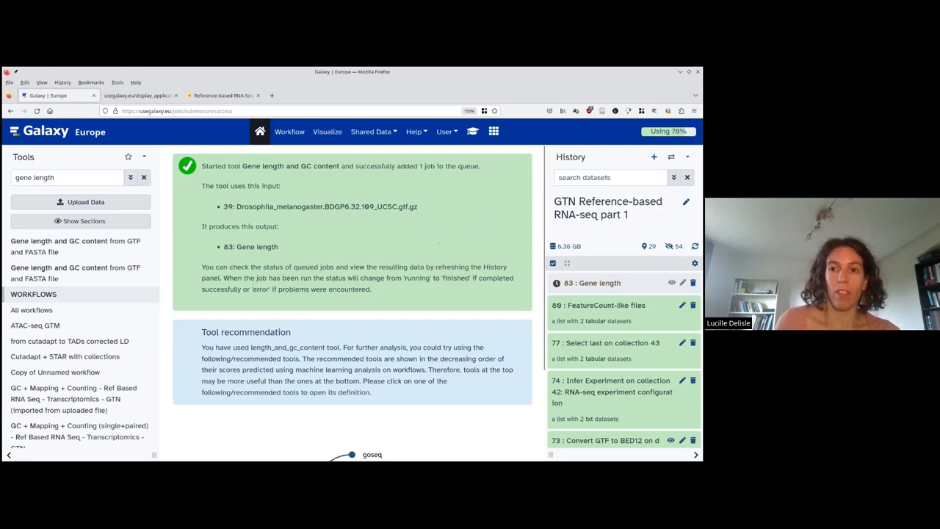
mouse_move(448, 244)
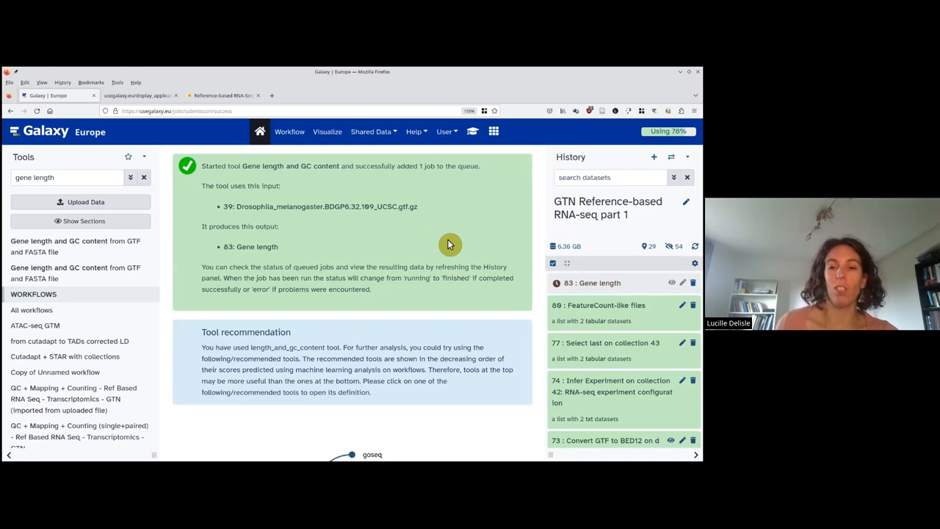
mouse_move(433, 240)
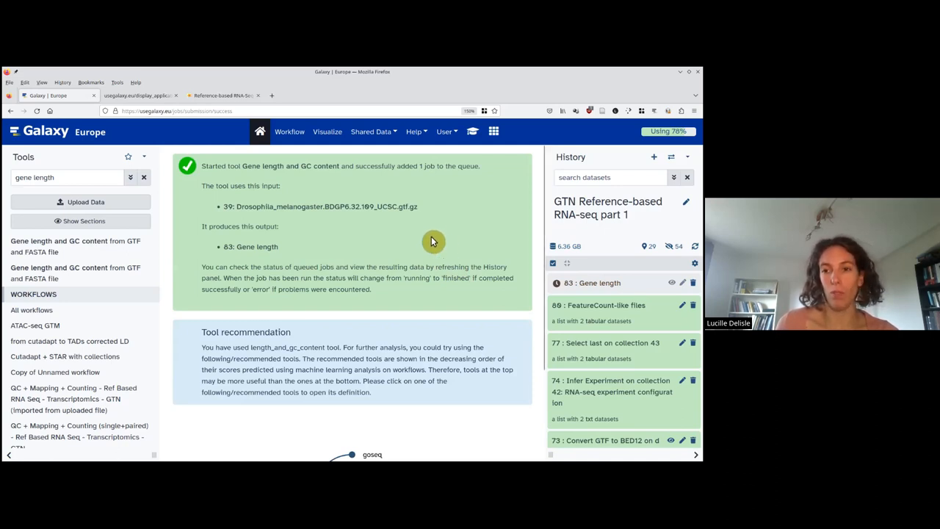